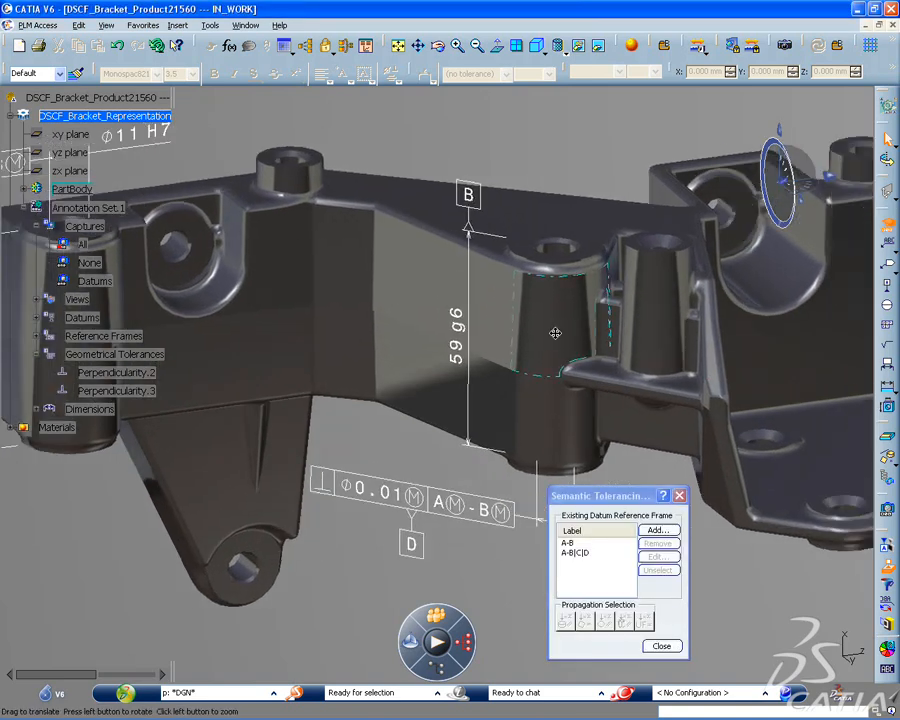
# Select the boss's threaded blind hole and set its geometric feature type to User Feature.
pyautogui.moveTo(555, 335); pyautogui.dragTo(446, 277)
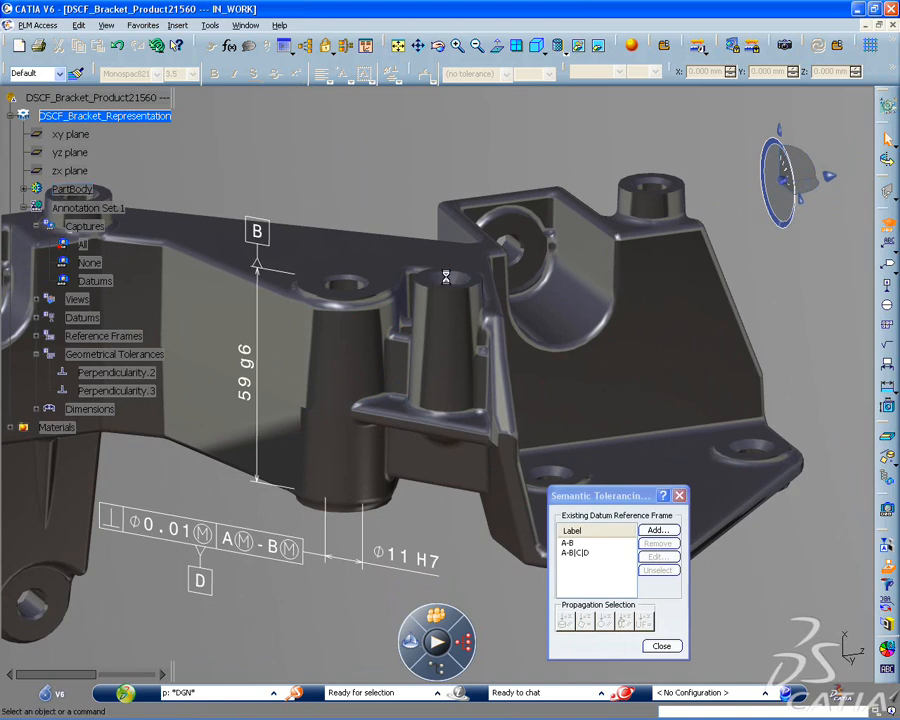
pyautogui.click(447, 278)
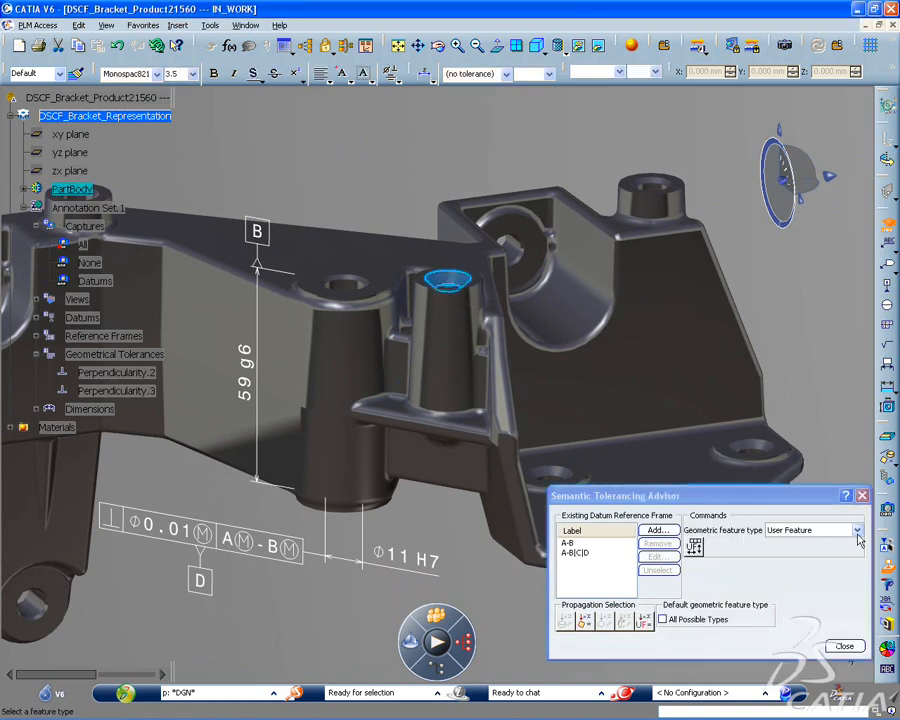
pyautogui.click(856, 530)
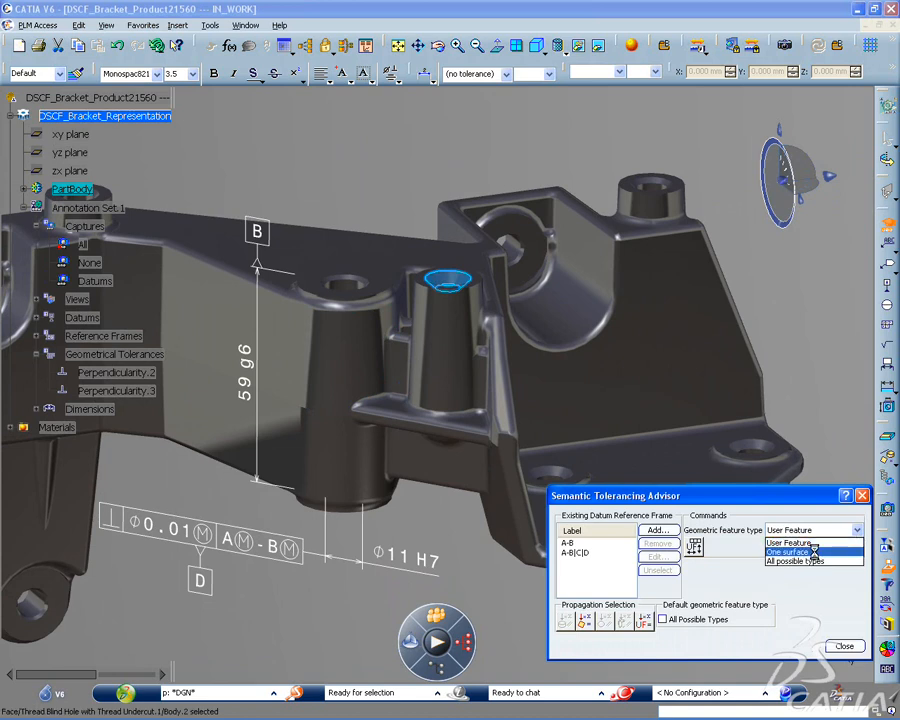
pyautogui.click(788, 551)
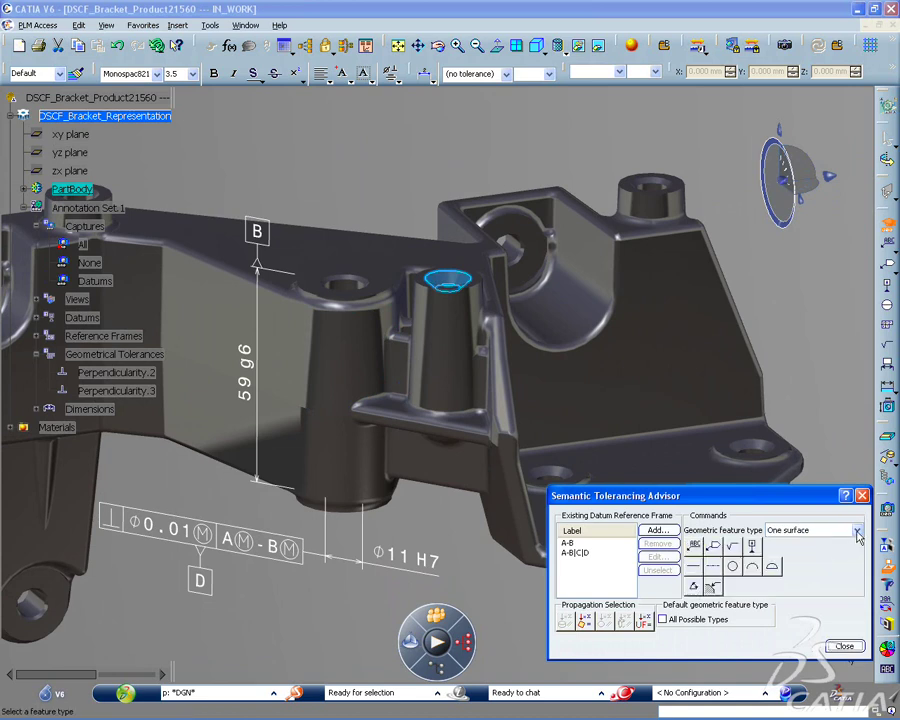
pyautogui.click(857, 530)
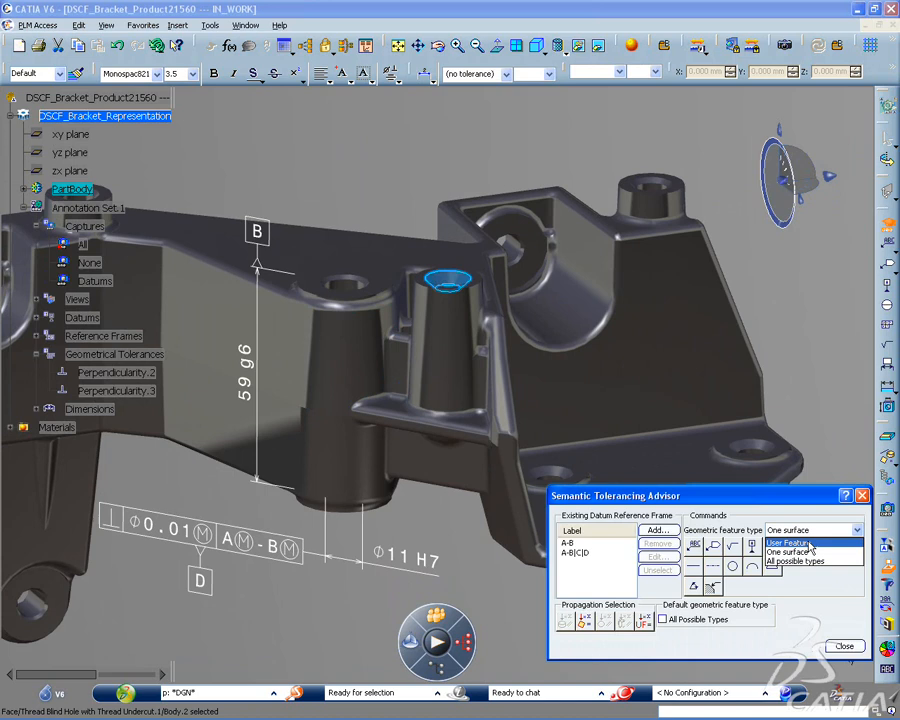
pyautogui.click(789, 543)
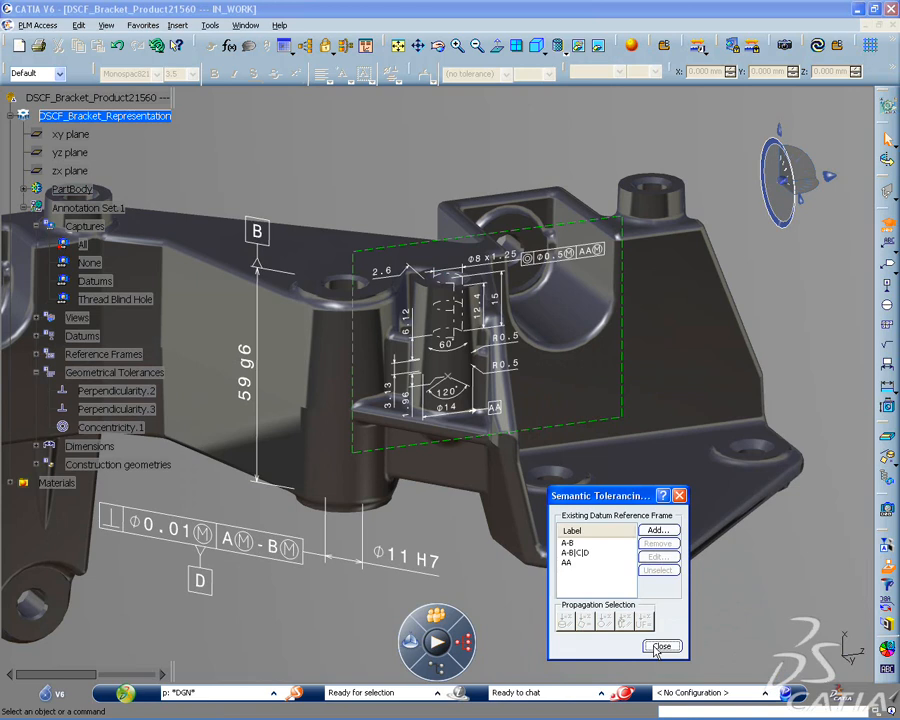
pyautogui.moveTo(745, 450)
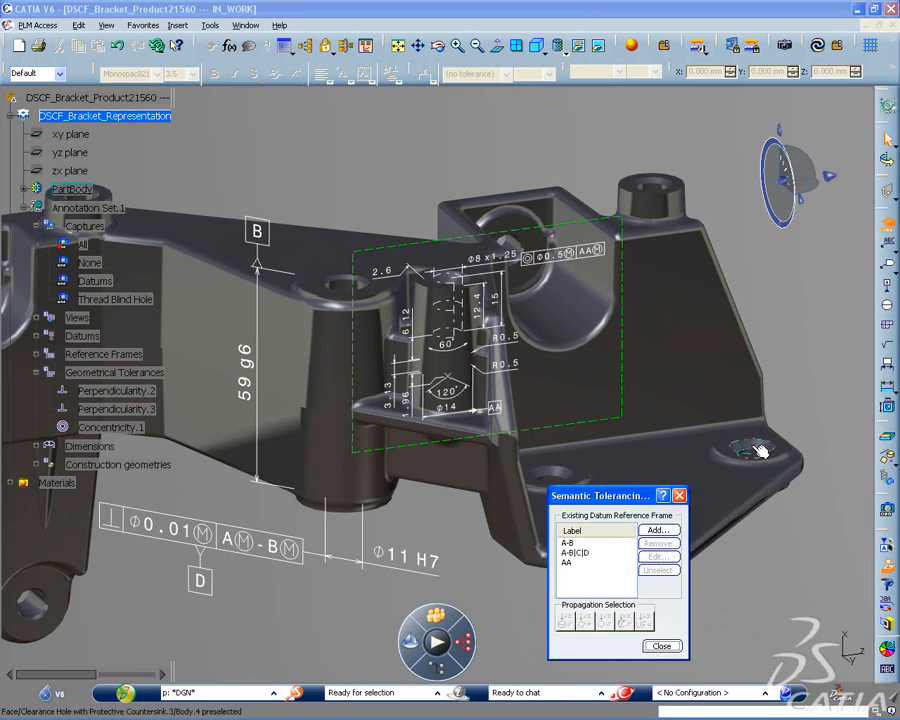
# Select a clearance hole face as the next feature to tolerance.
pyautogui.click(750, 450)
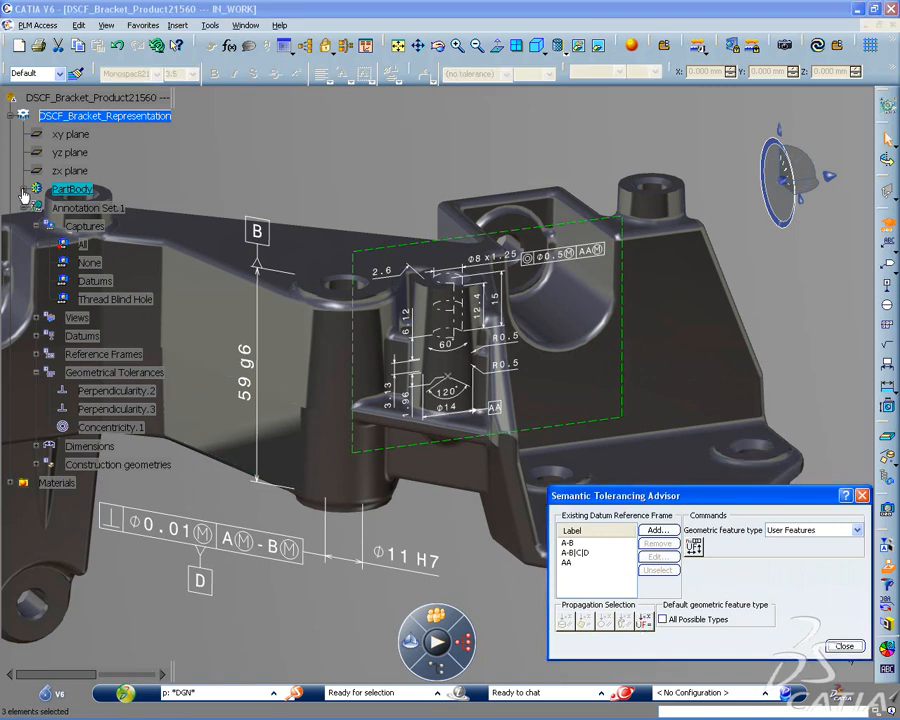
# Expand PartBody in the tree to reach the Clearance Hole features.
pyautogui.click(25, 189)
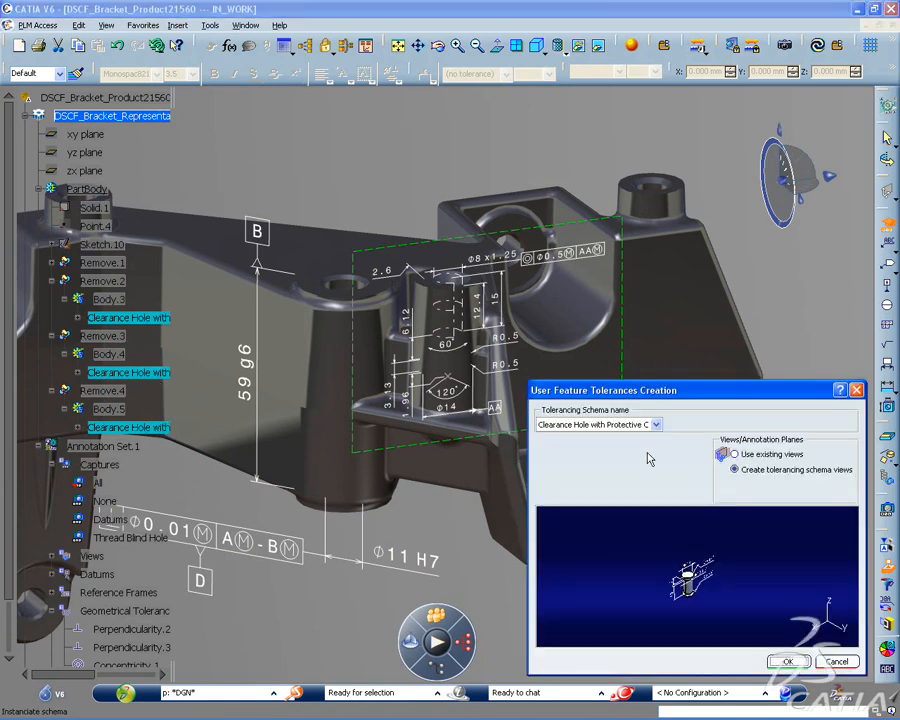
# Reference datum frame A-B|C|D and generate the clearance hole tolerances.
pyautogui.click(655, 424)
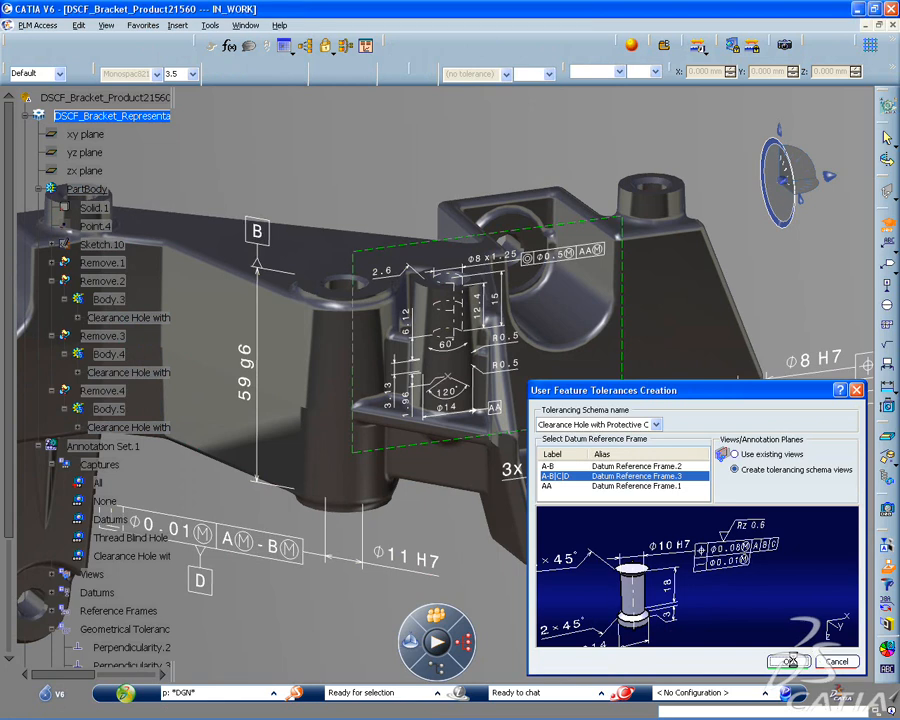
pyautogui.click(788, 661)
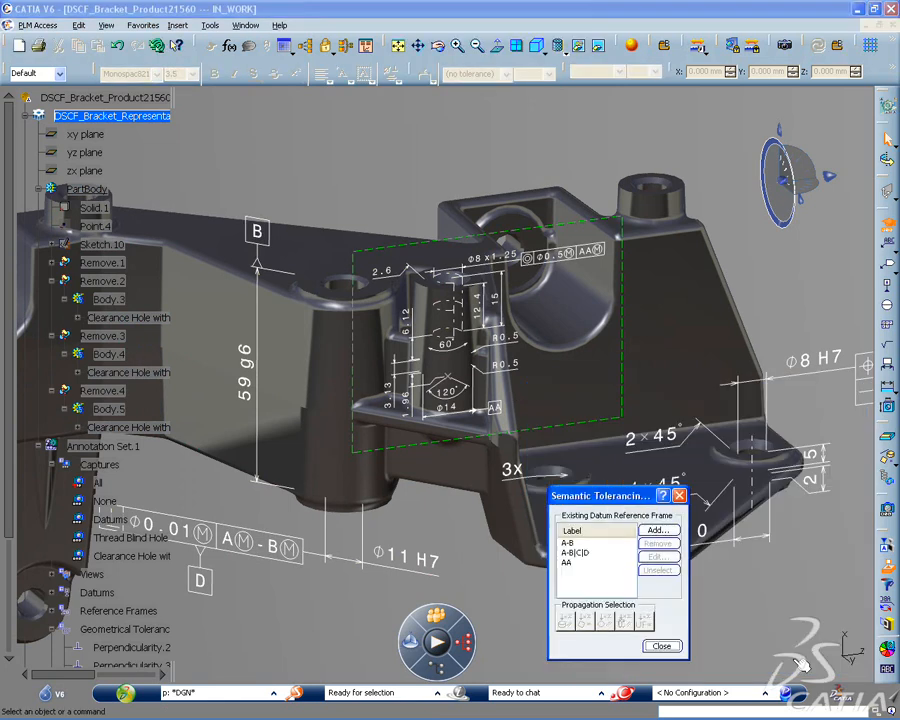